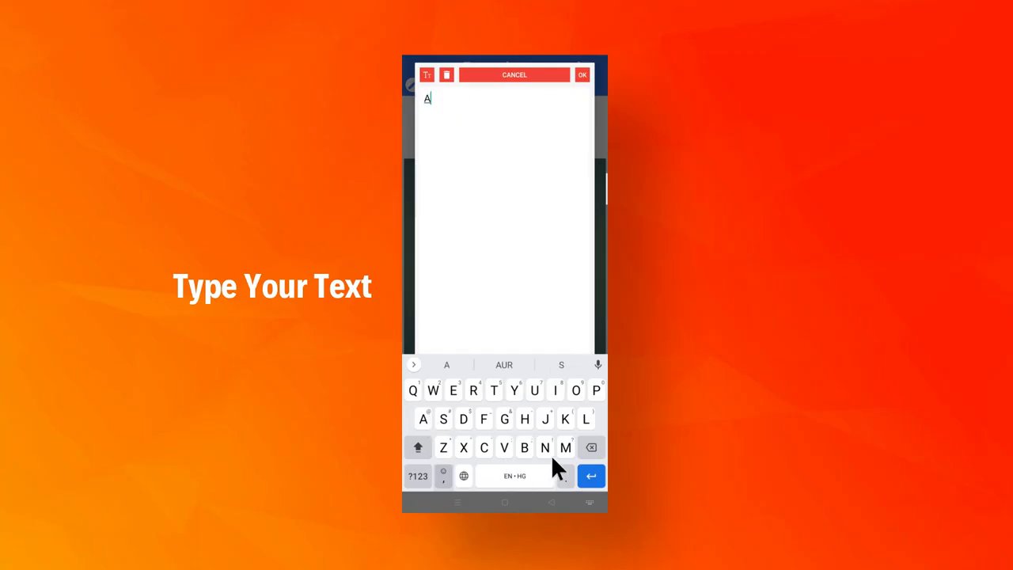
Type 'ANIMATION' as text and apply a bold font from the Recent fonts.
type("NIMATION")
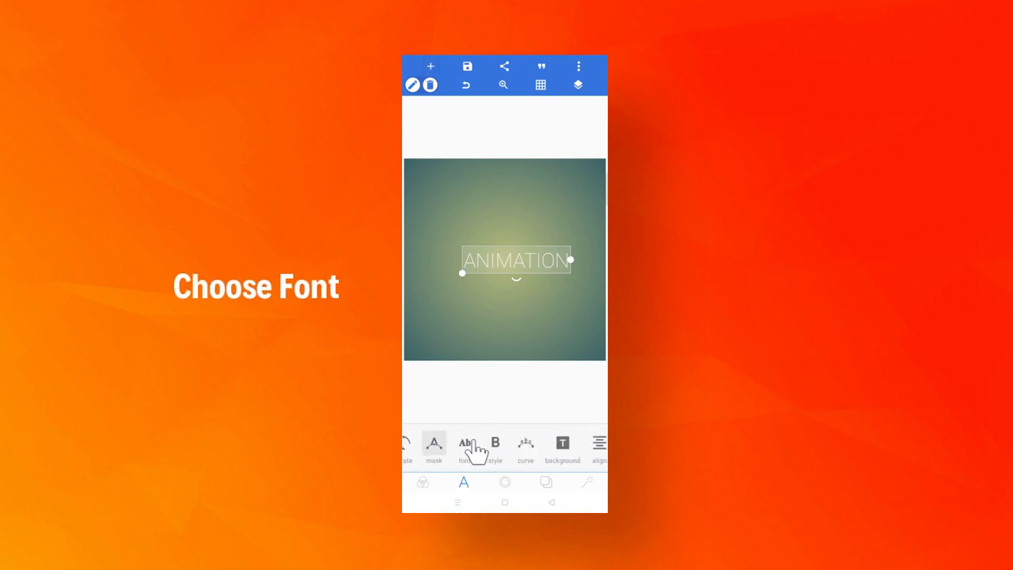
left_click(464, 444)
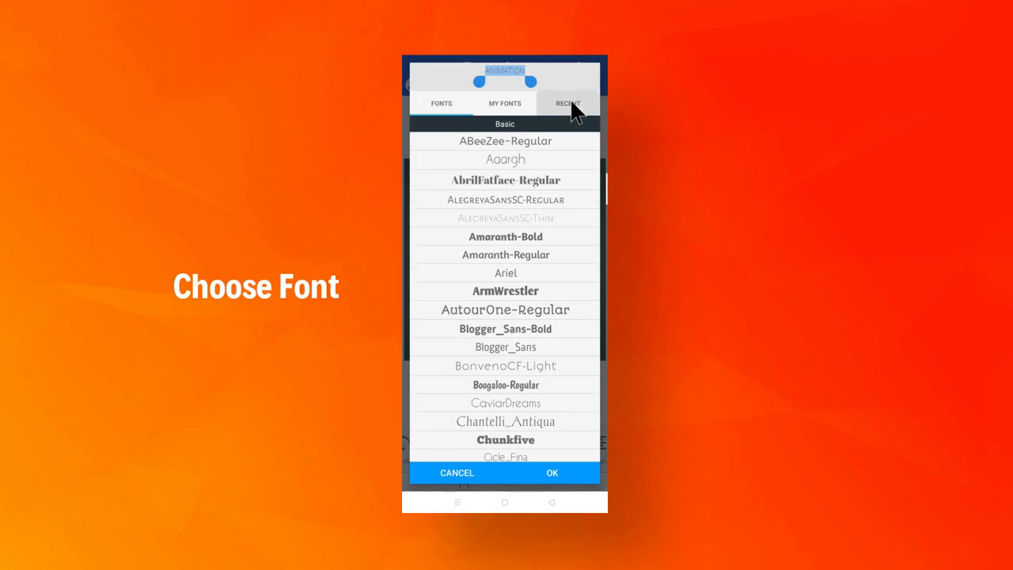
left_click(568, 103)
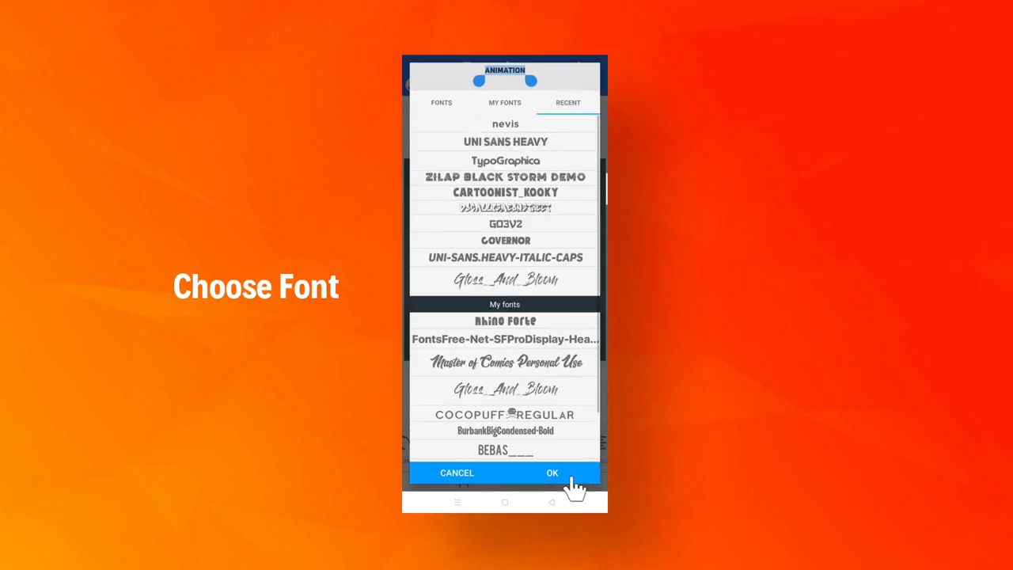
left_click(553, 472)
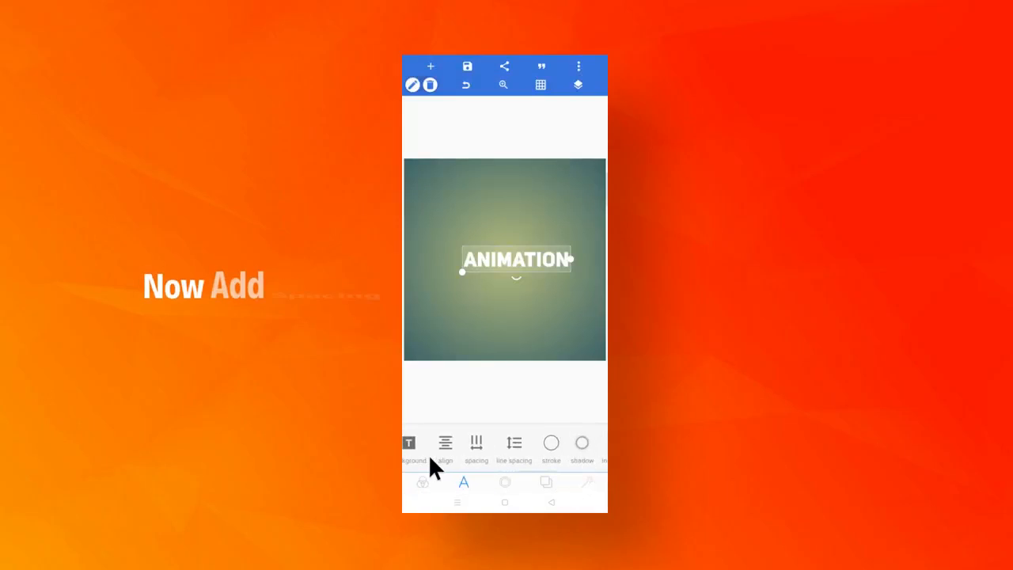
left_click(476, 442)
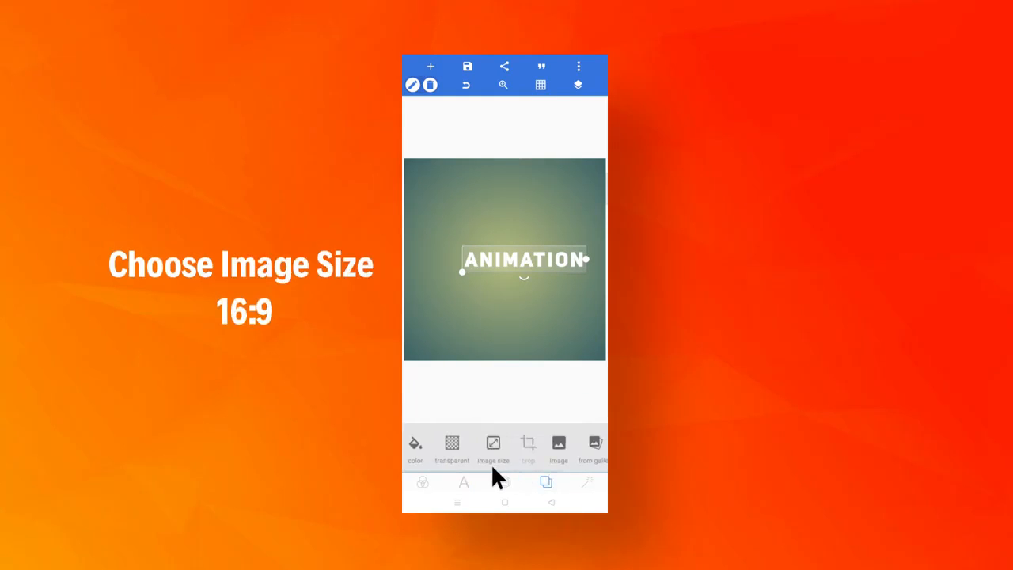
Resize the canvas to the 16:9 YouTube banner preset, make the background transparent, and save it as an image.
left_click(493, 443)
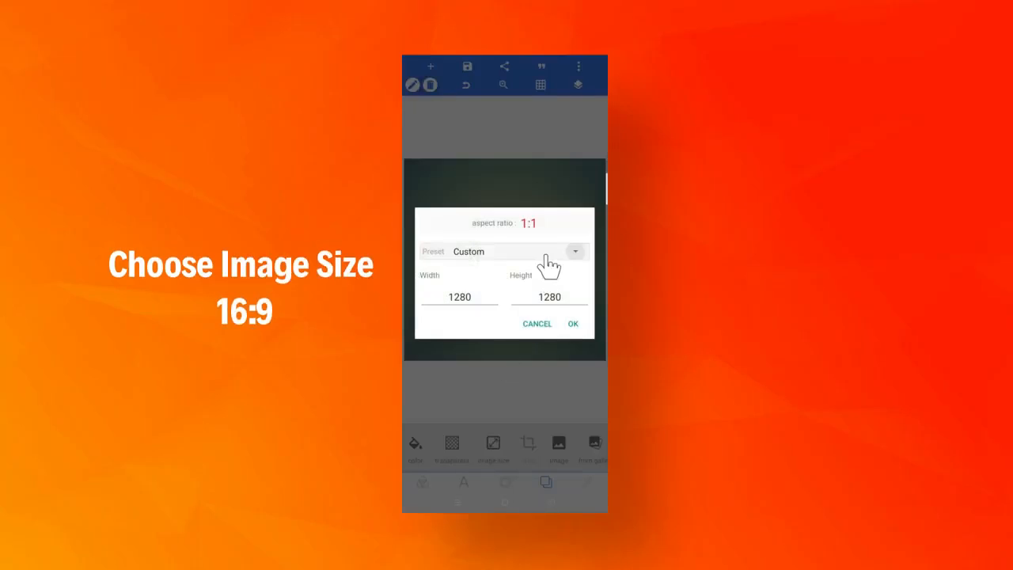
left_click(575, 251)
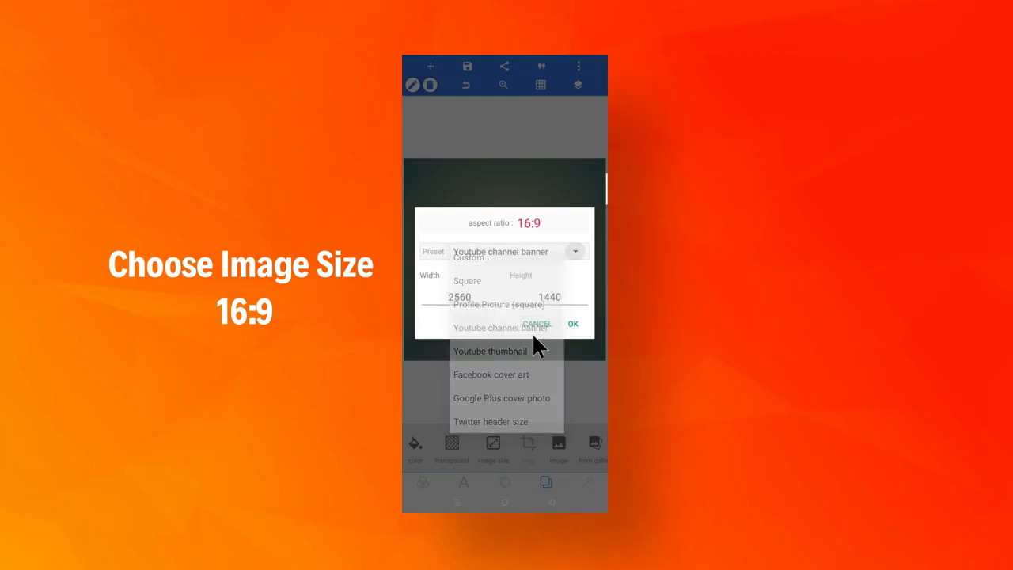
left_click(574, 323)
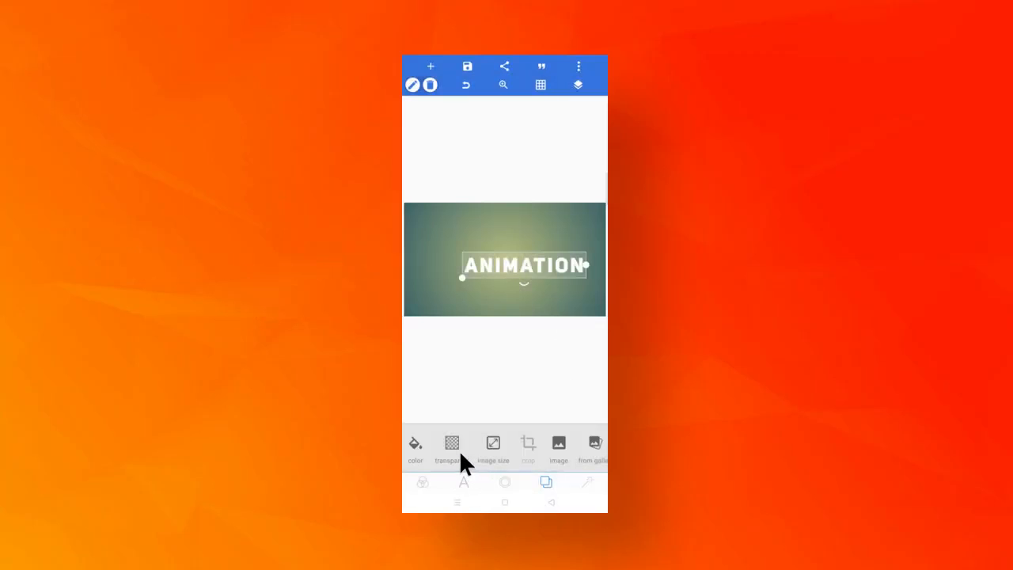
left_click(463, 483)
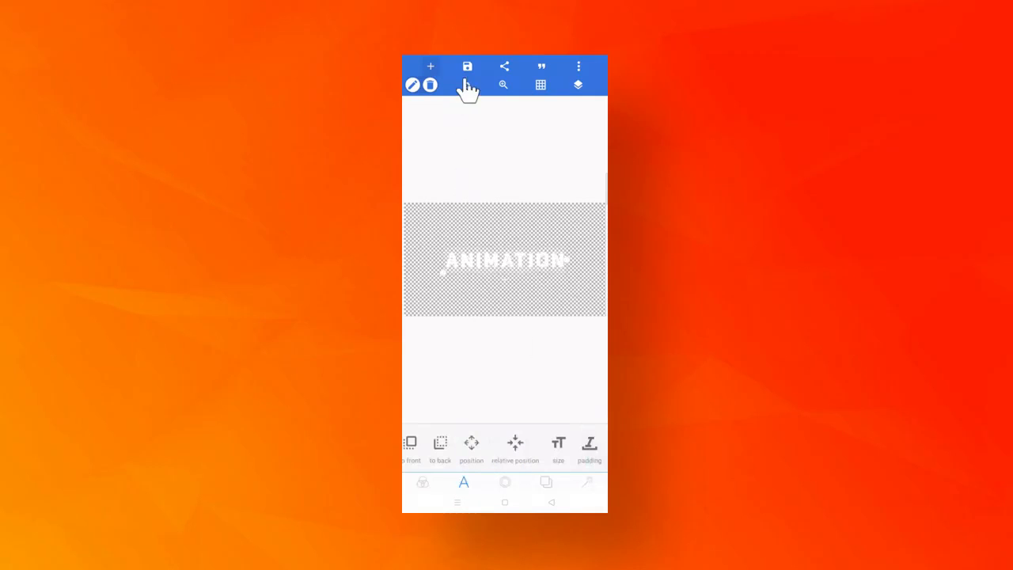
left_click(467, 66)
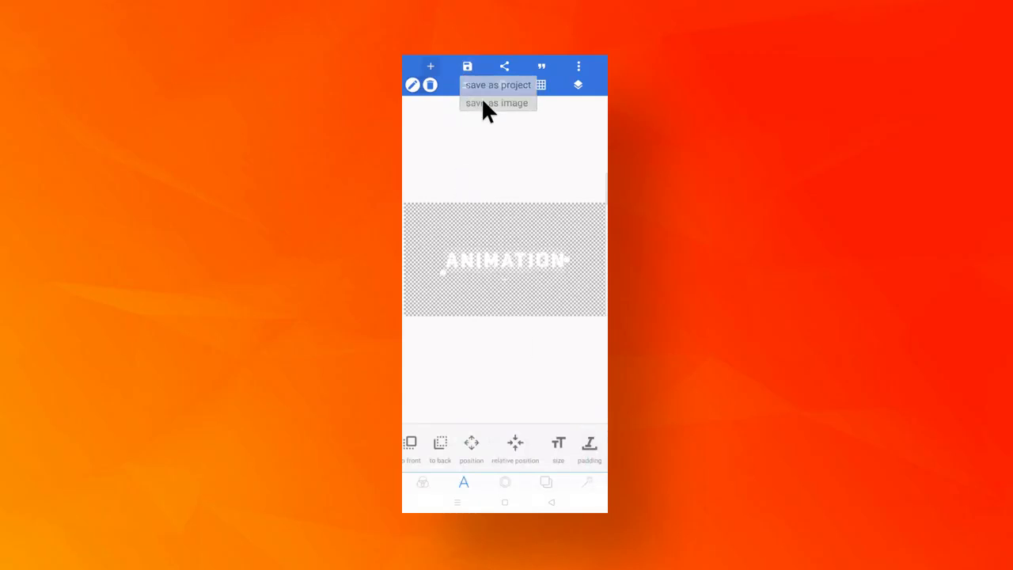
left_click(496, 102)
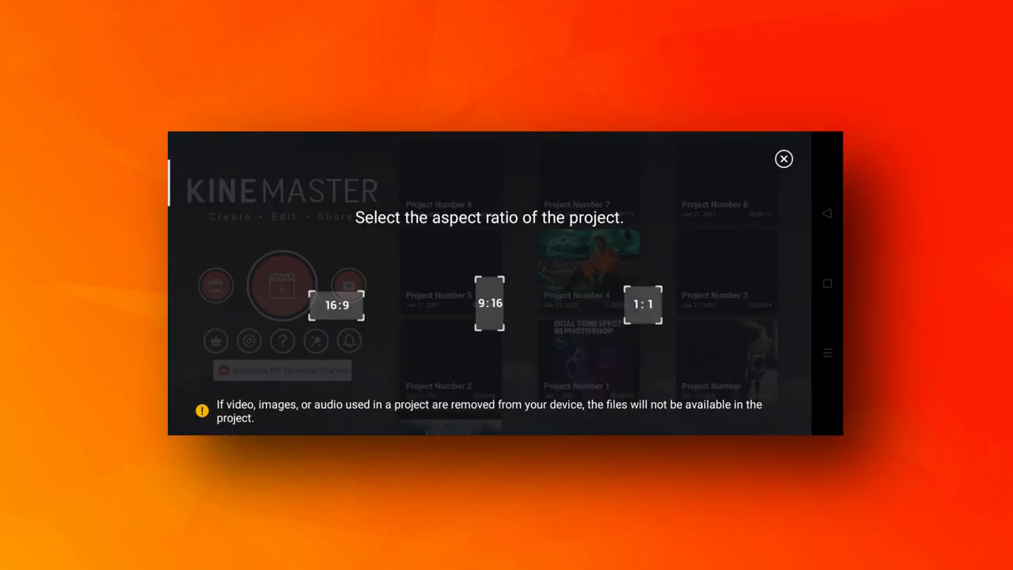
Create a 16:9 KineMaster project with a solid black background.
left_click(338, 305)
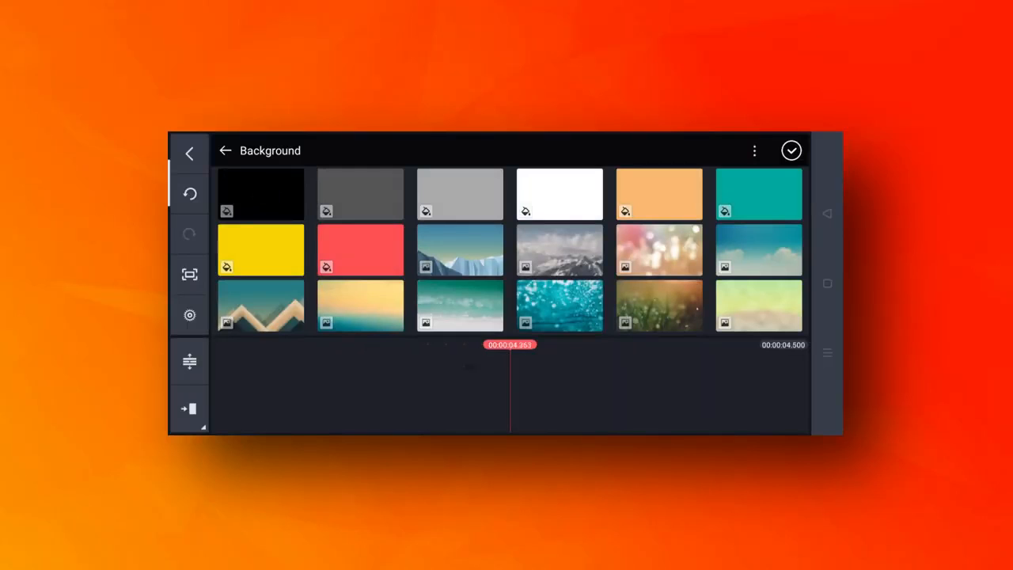
left_click(261, 194)
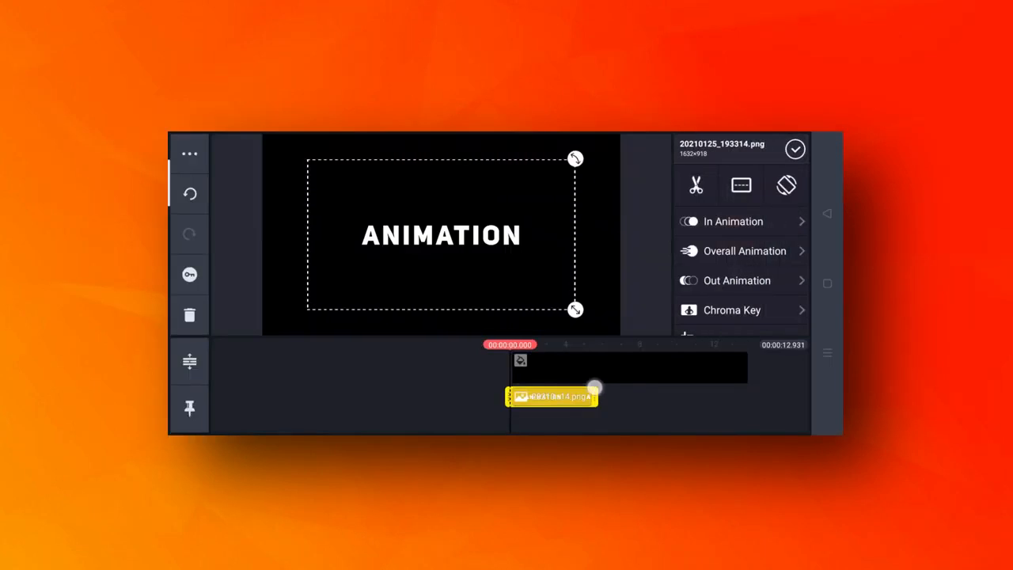
Select the black background clip and scrub the playhead forward to about 2.4 seconds.
left_click(794, 149)
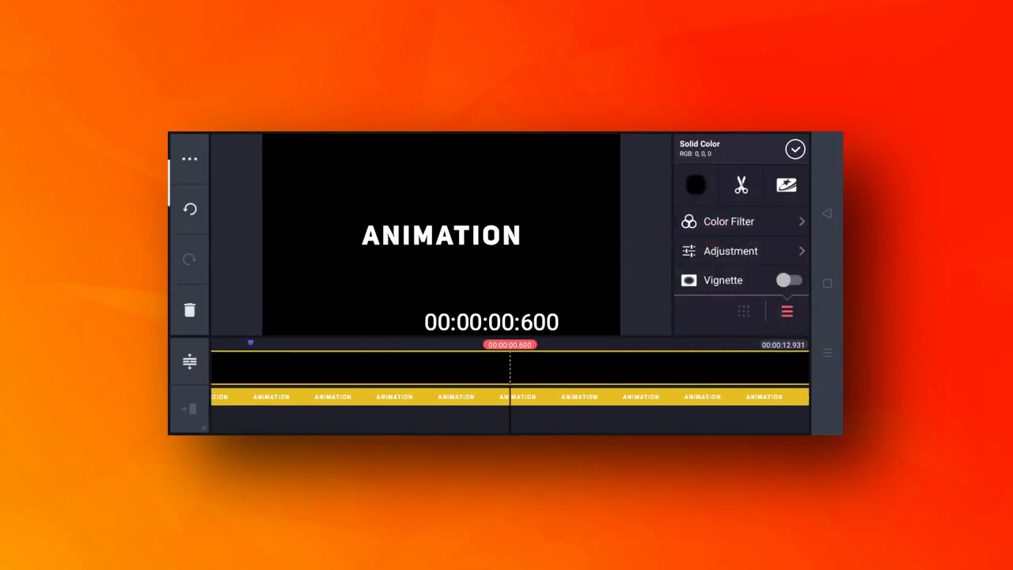
left_click_drag(506, 344, 527, 345)
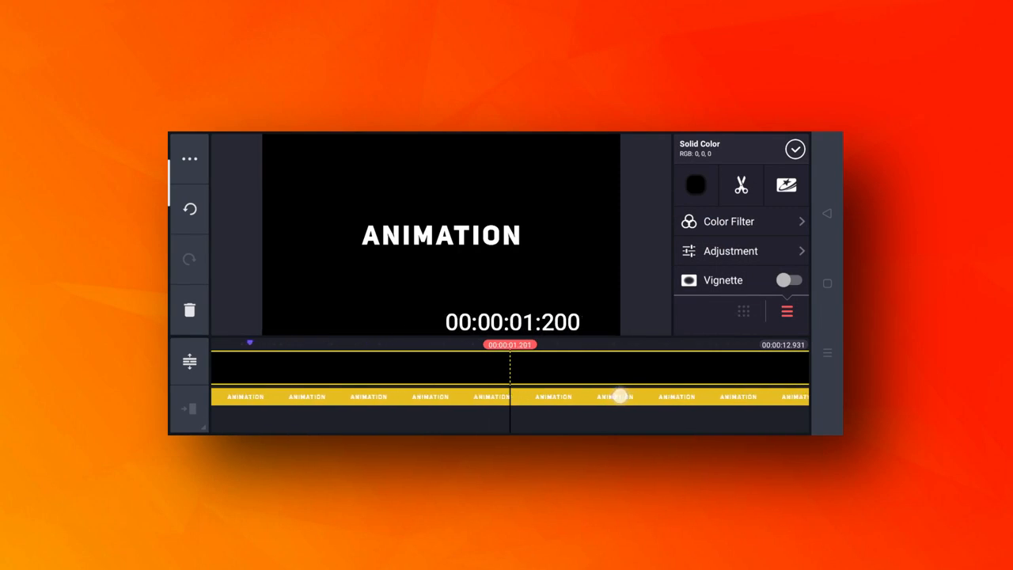
left_click_drag(621, 396, 645, 388)
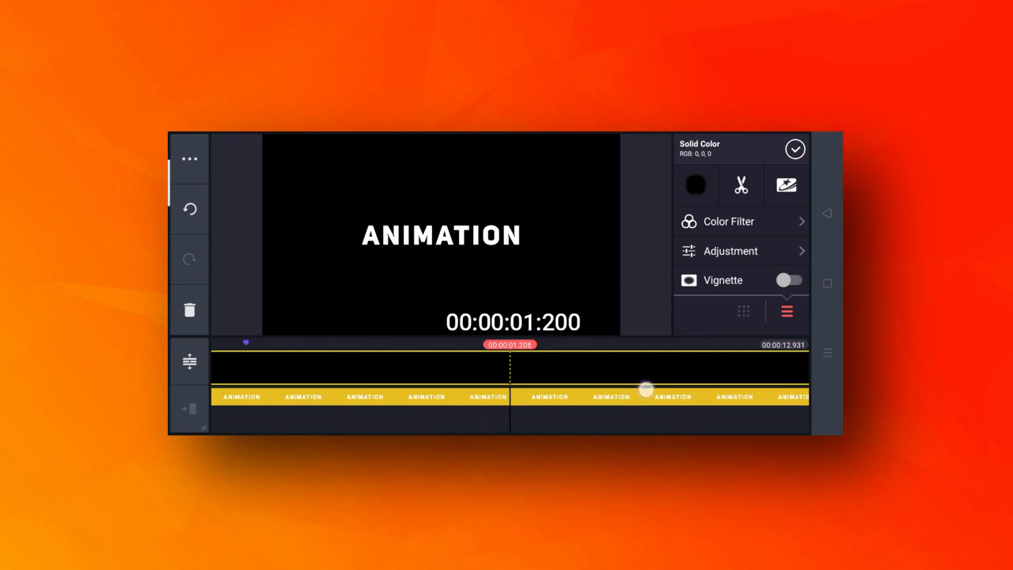
left_click_drag(645, 388, 562, 392)
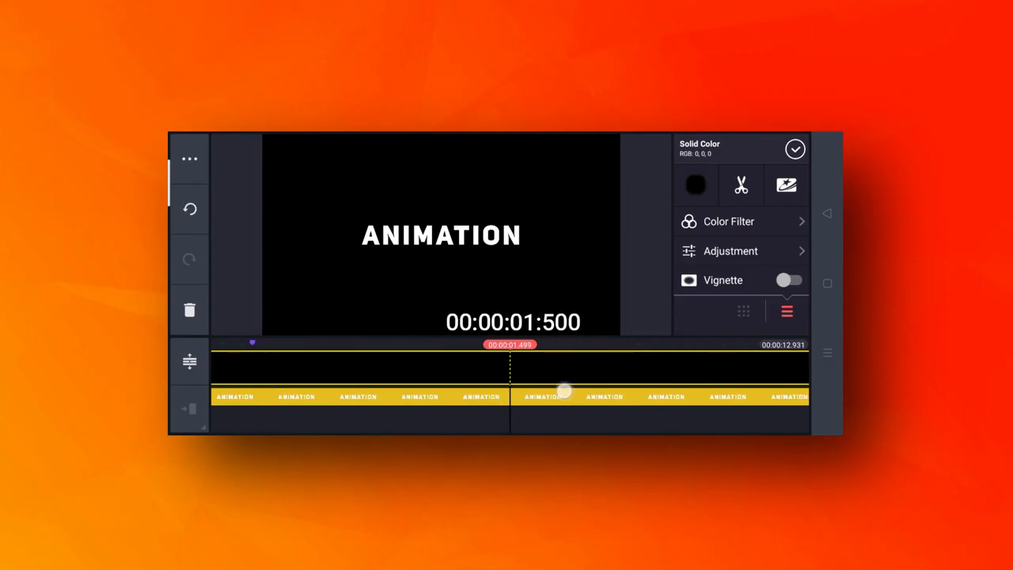
left_click_drag(566, 392, 578, 392)
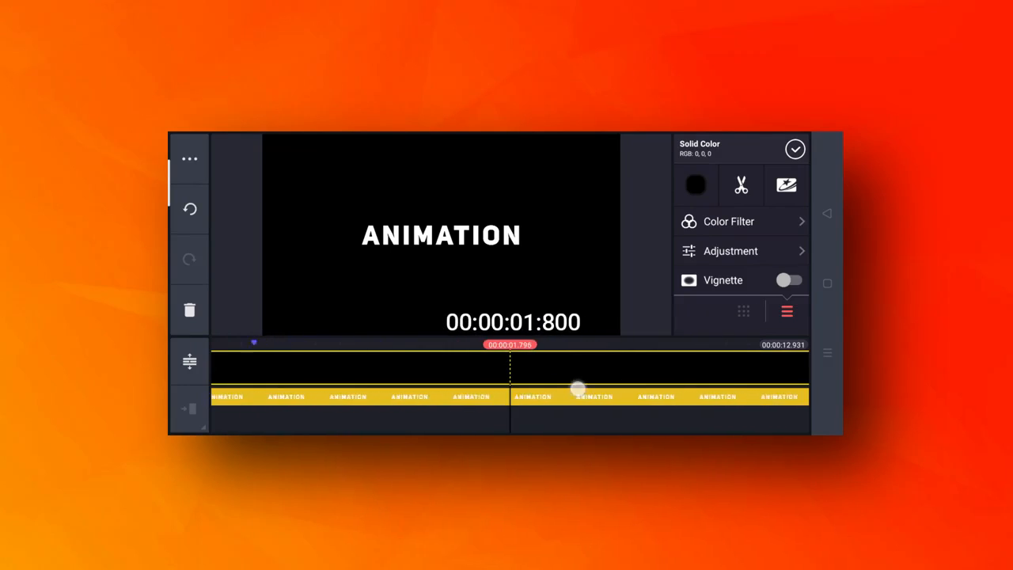
left_click_drag(578, 390, 685, 396)
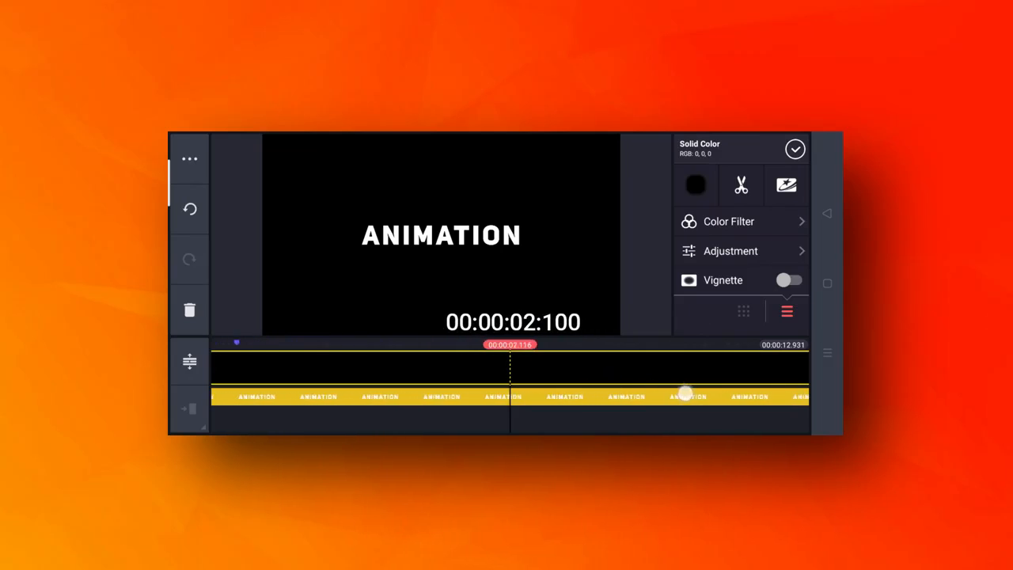
left_click_drag(687, 396, 652, 396)
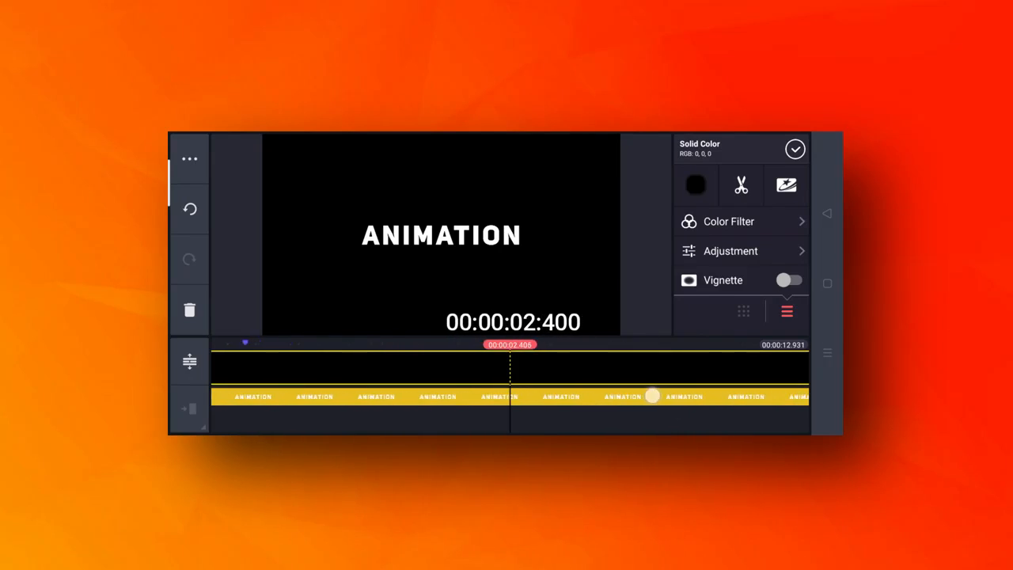
Select the ANIMATION image layer and apply the Snap Up exit animation.
left_click(795, 149)
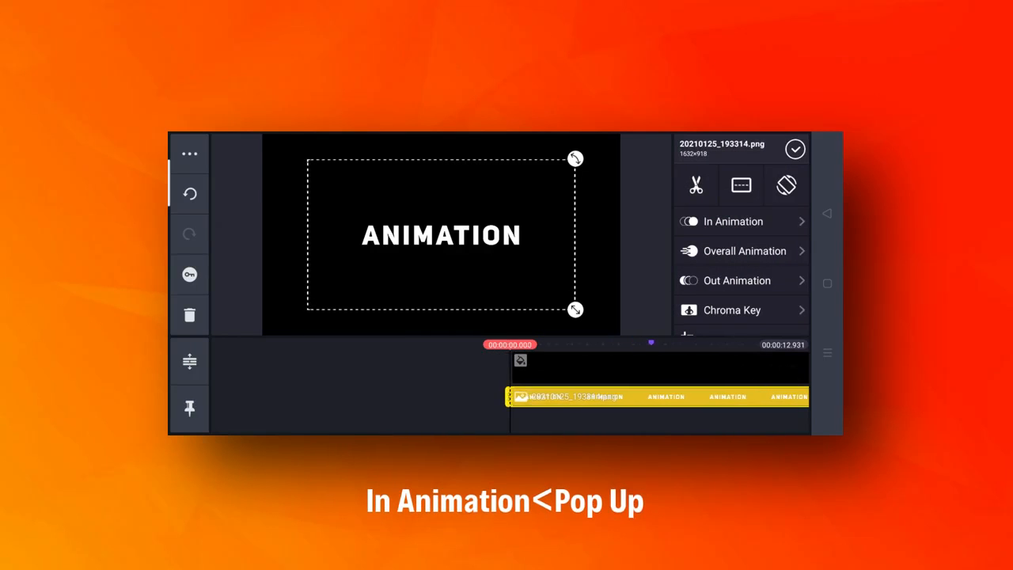
left_click(731, 221)
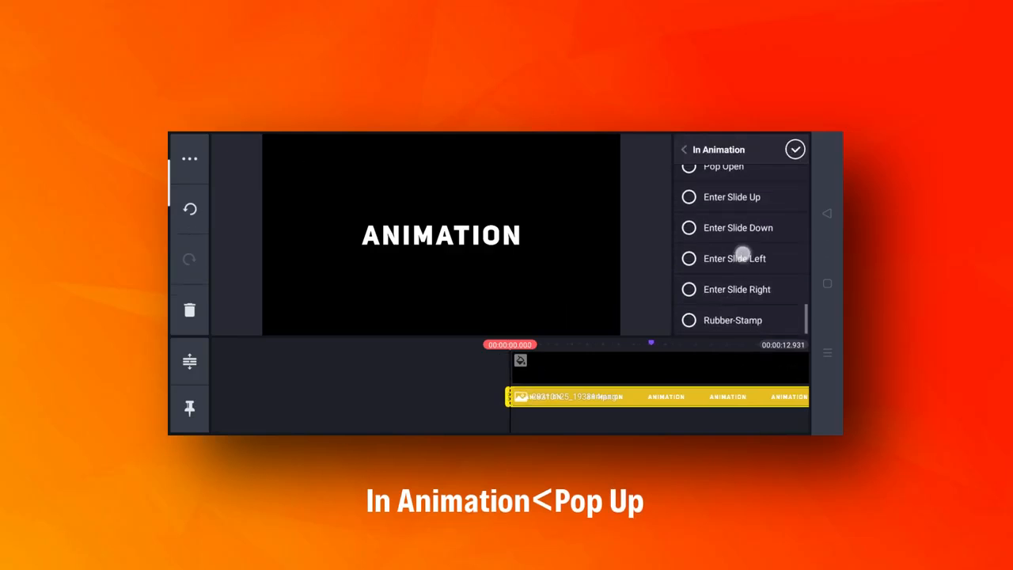
left_click(717, 287)
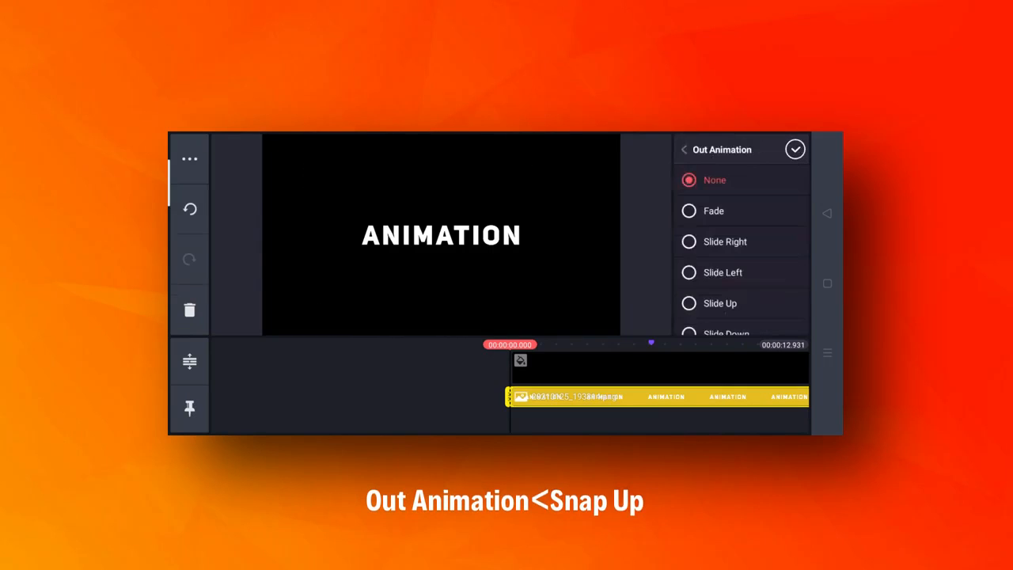
scroll("down", 3)
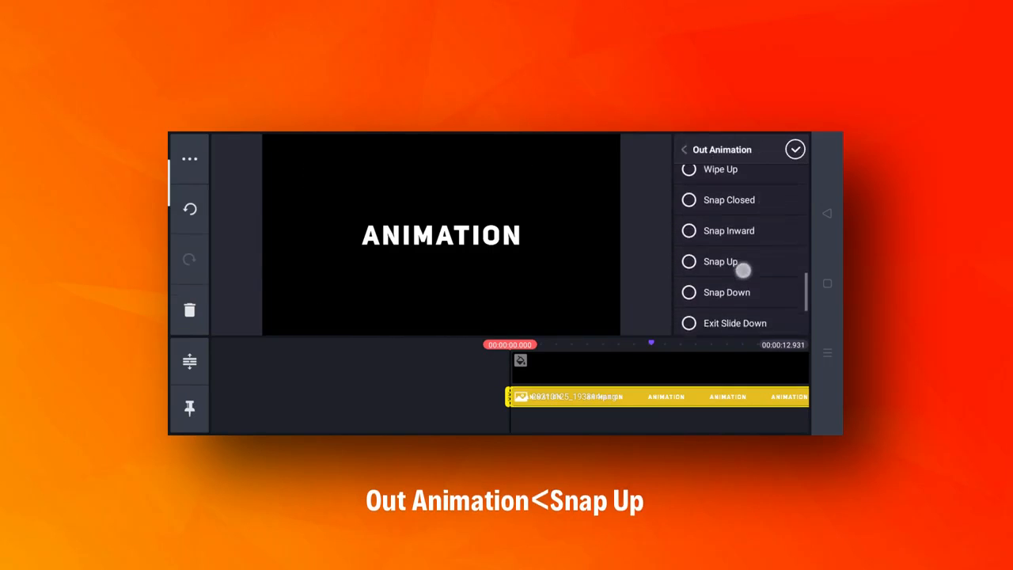
left_click(721, 261)
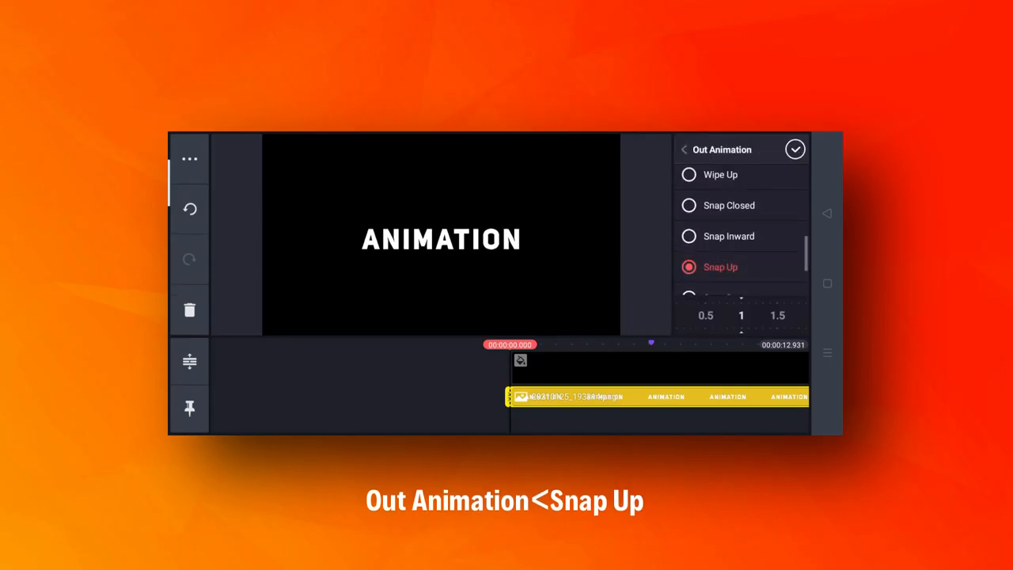
scroll("down", 3)
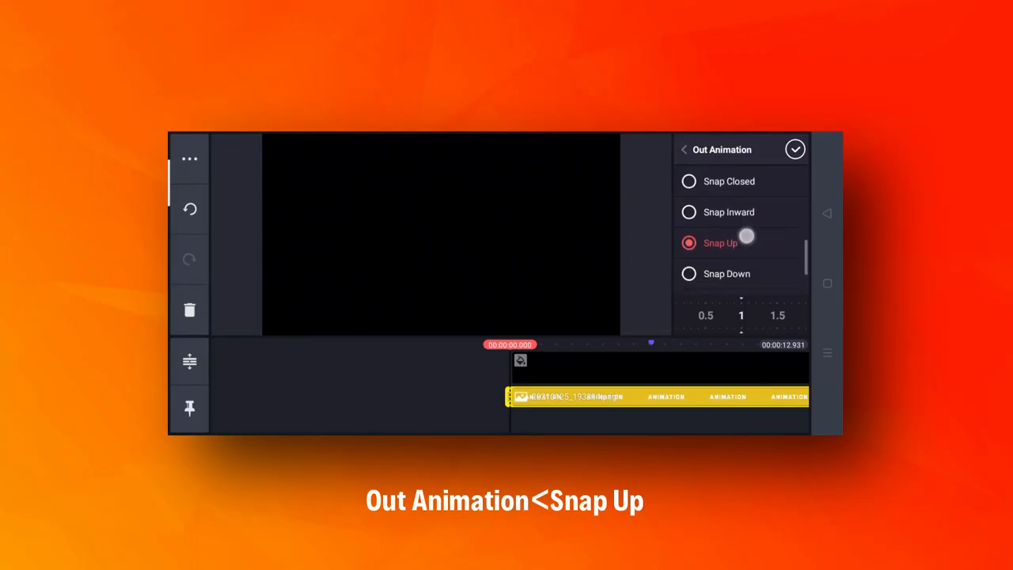
scroll("down", 3)
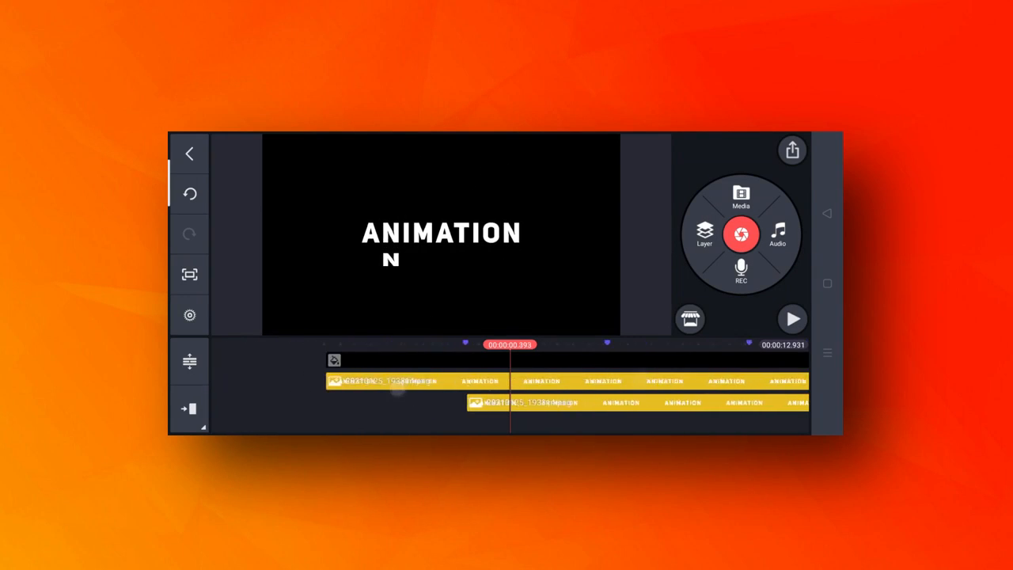
Preview the staggered letter playback, then select the lower ANIMATION layer.
left_click(794, 319)
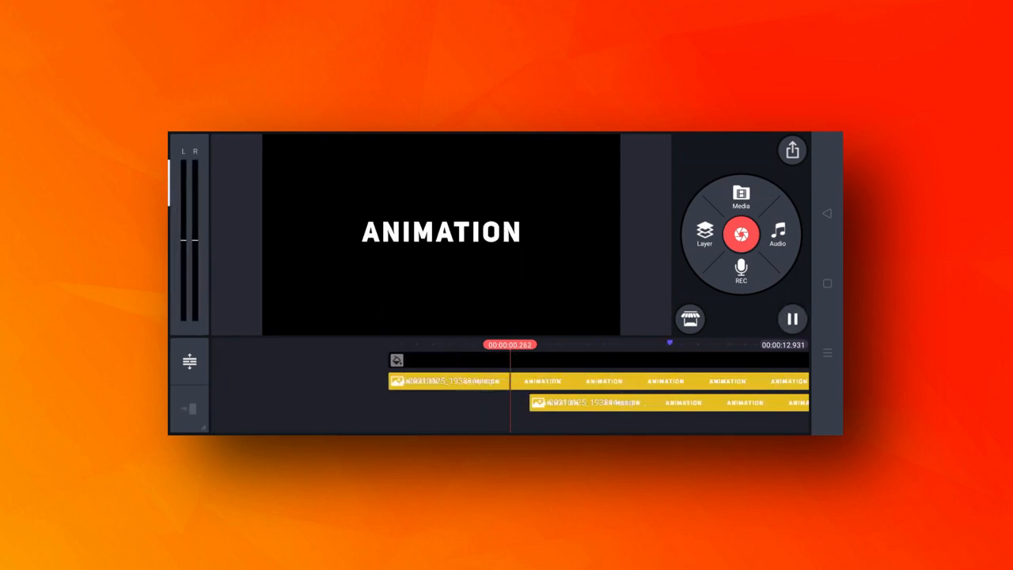
left_click(443, 379)
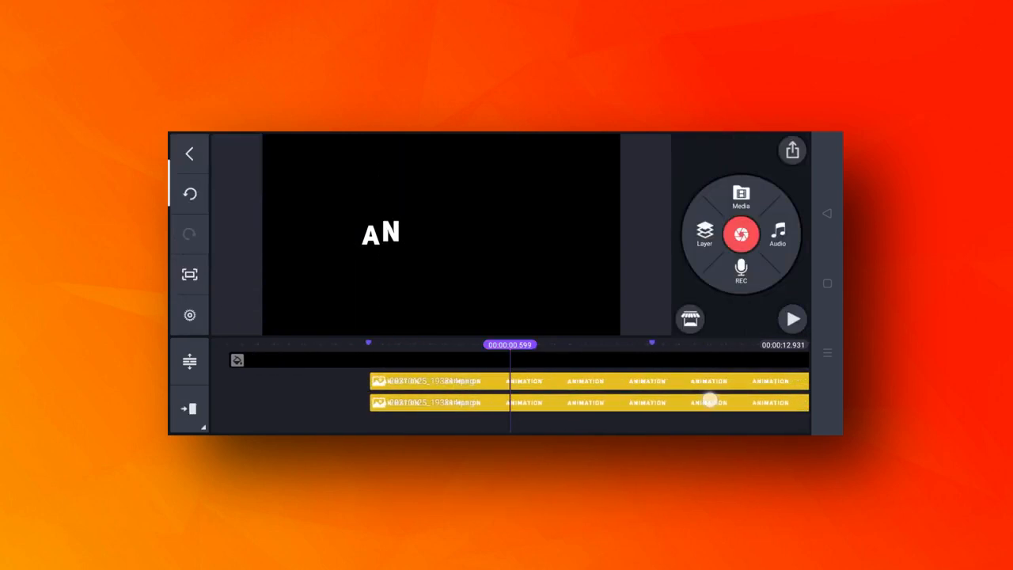
left_click(443, 402)
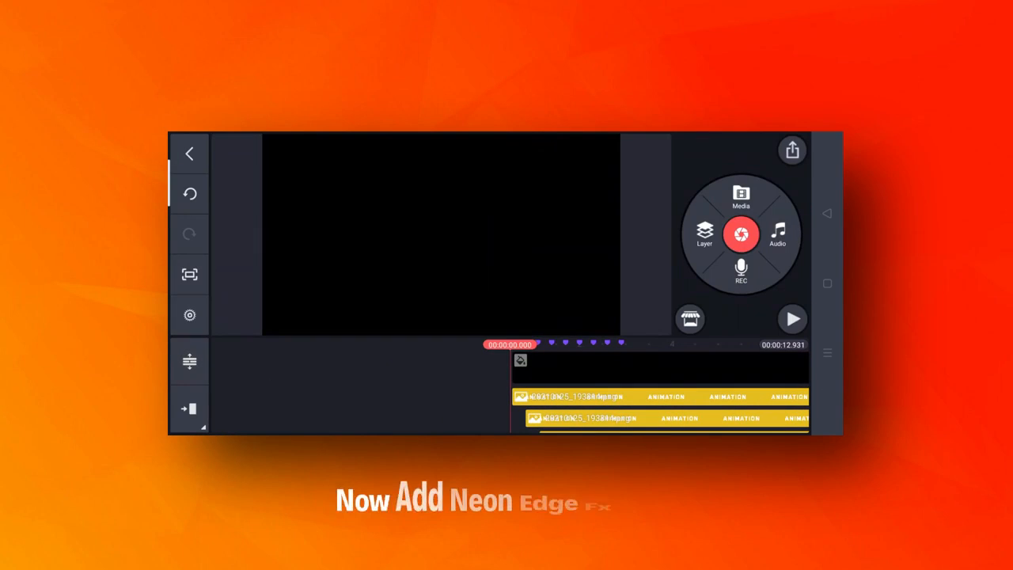
Add the Neon Edge Zoom effect layer from the Neon Edge category.
left_click(791, 319)
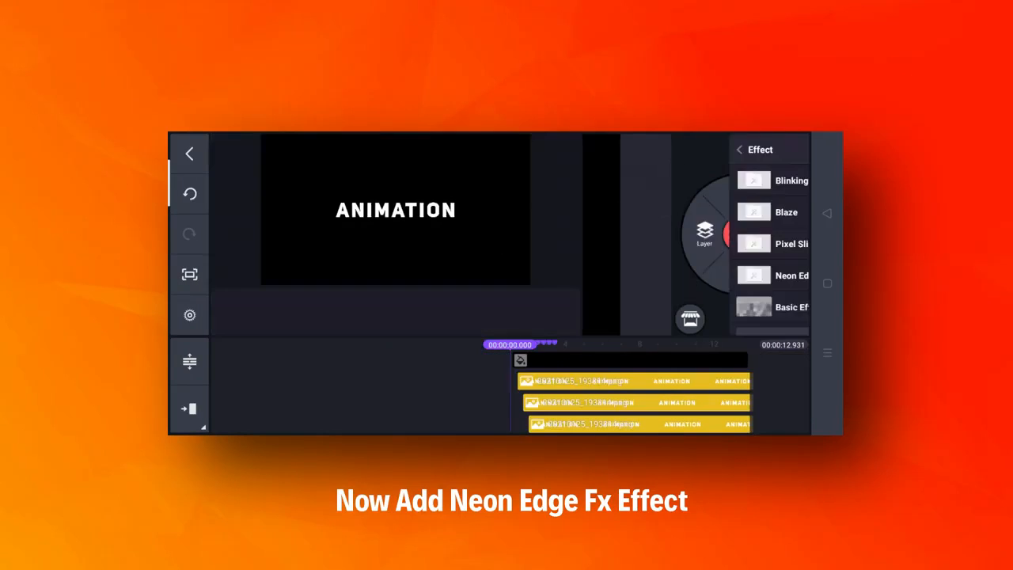
left_click(649, 275)
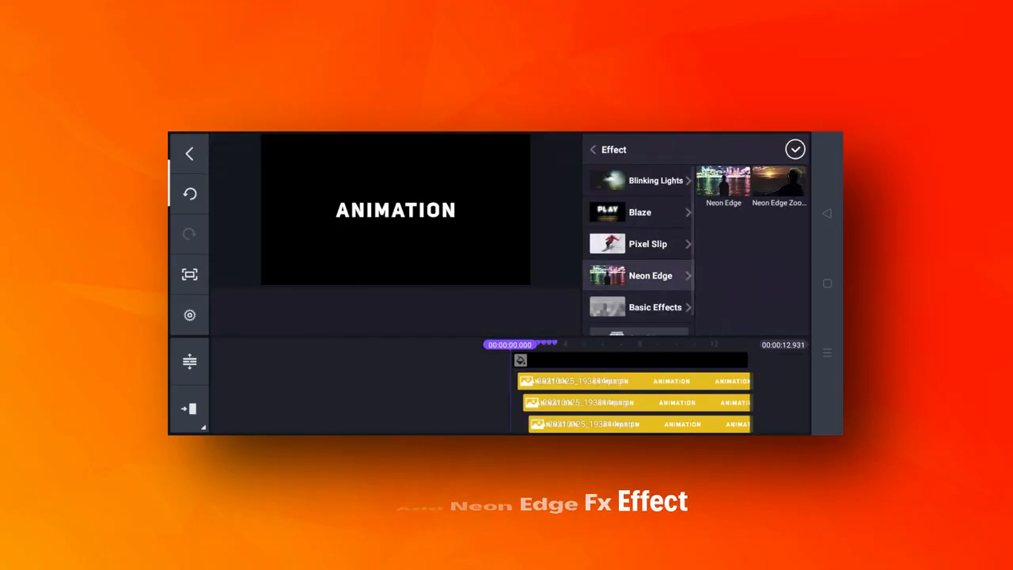
left_click(650, 274)
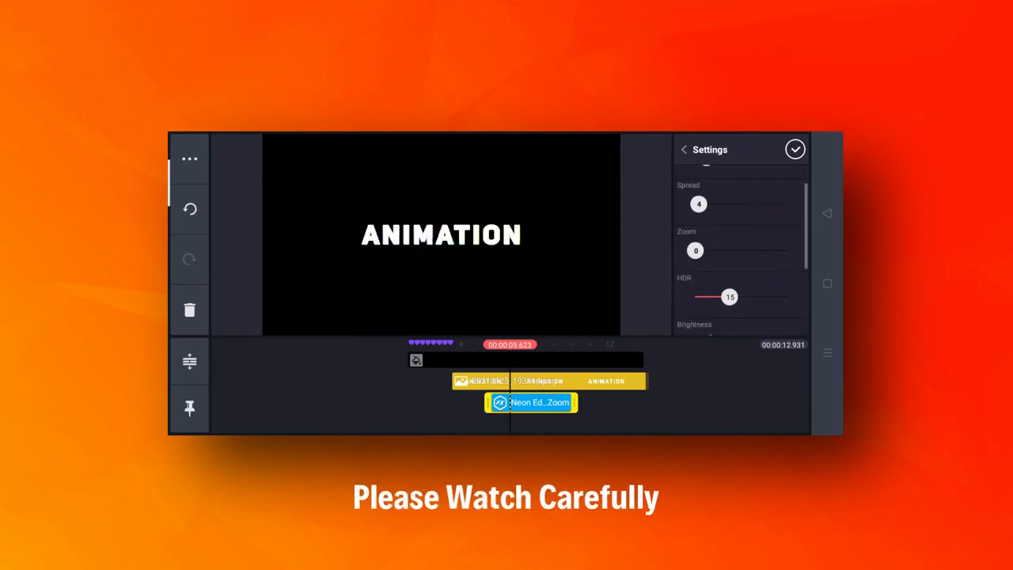
Set the Neon Edge Zoom HDR to 40 and confirm the settings.
left_click_drag(730, 297, 786, 297)
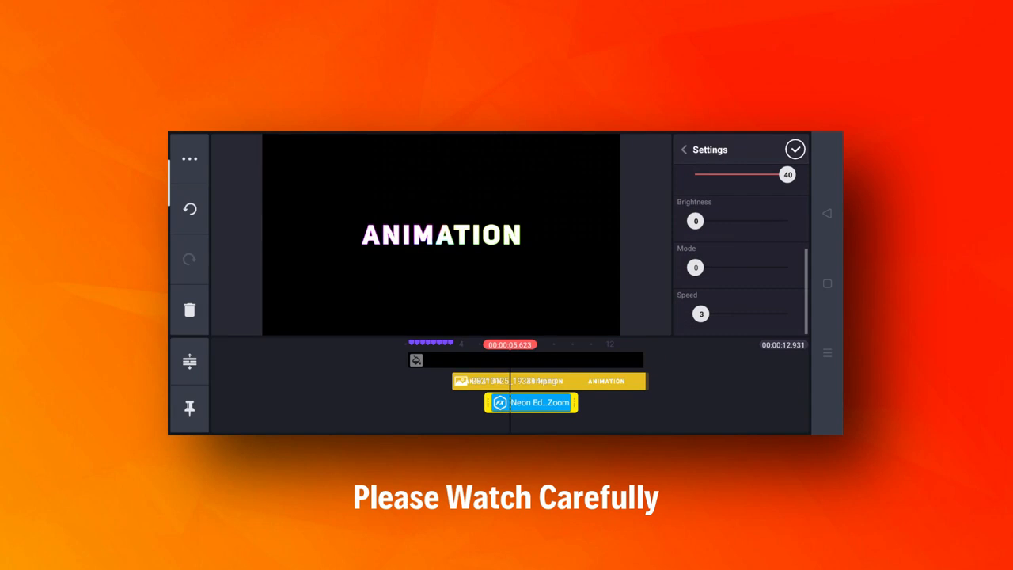
left_click(685, 149)
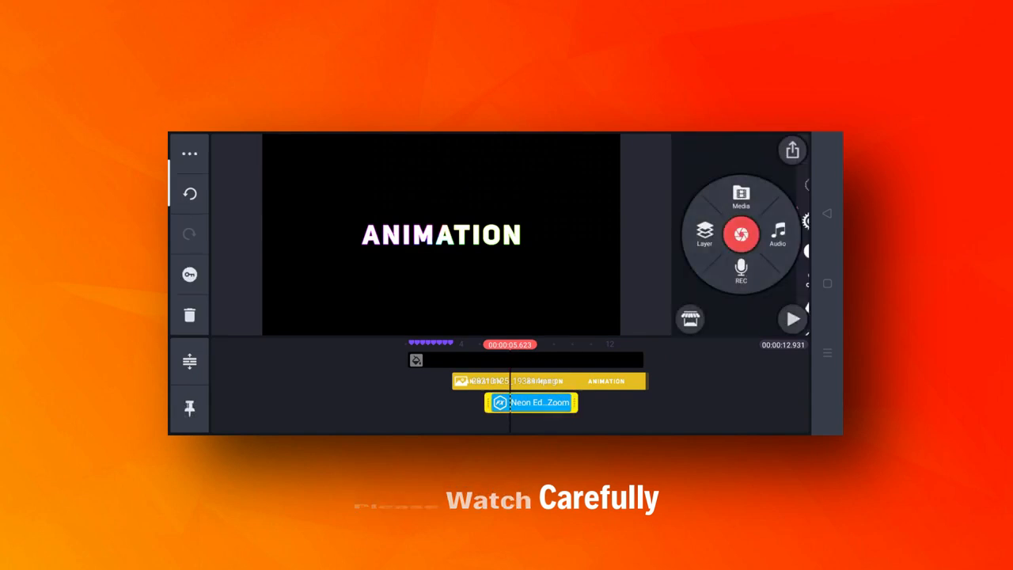
left_click(532, 402)
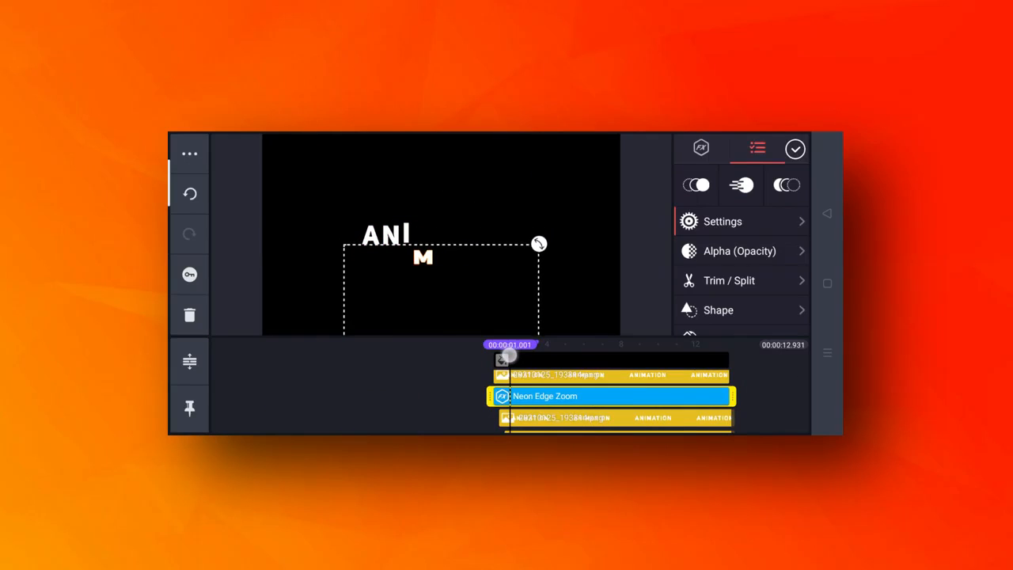
Finish the lengthened effect layer and move the playhead toward the cut point.
left_click(796, 149)
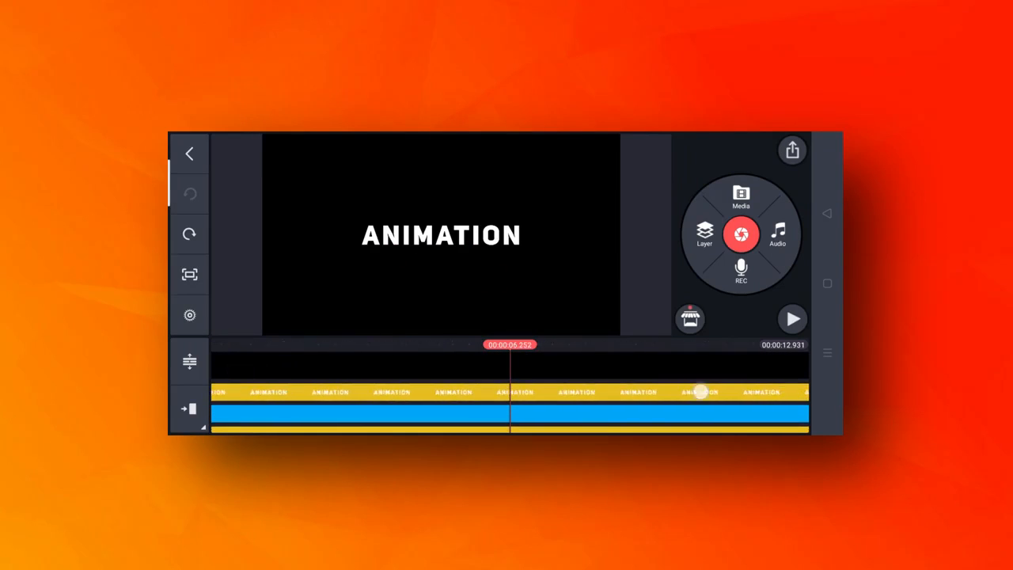
left_click_drag(701, 392, 682, 379)
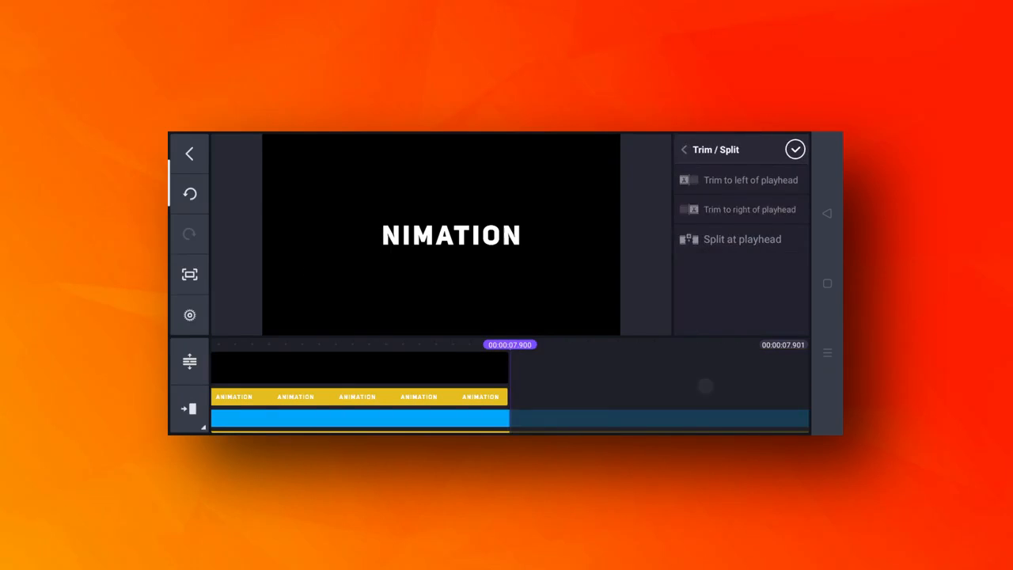
Trim the clips right of the playhead at 7.9 seconds, then move it near 6.9 seconds.
left_click(795, 149)
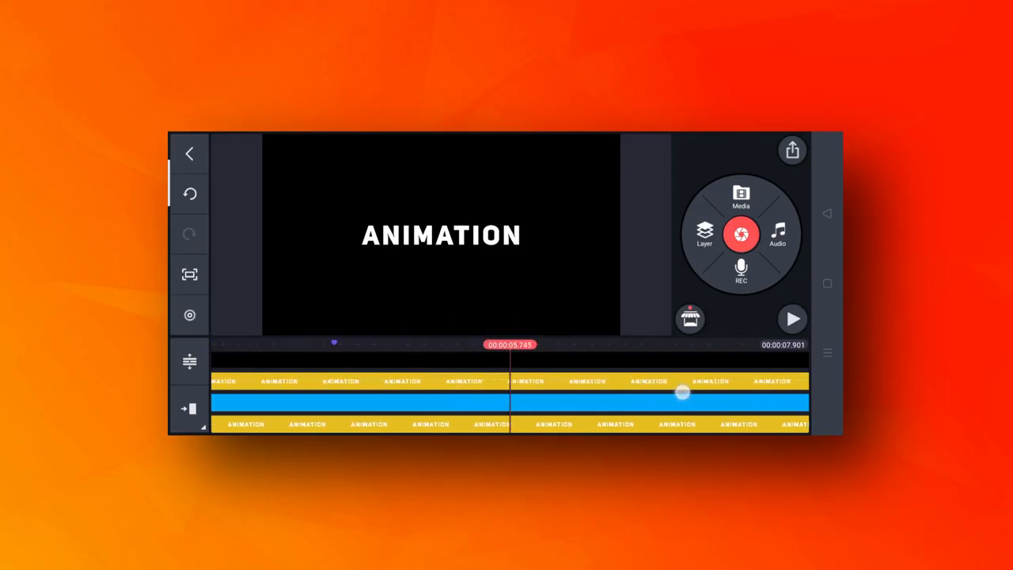
left_click_drag(683, 394, 630, 380)
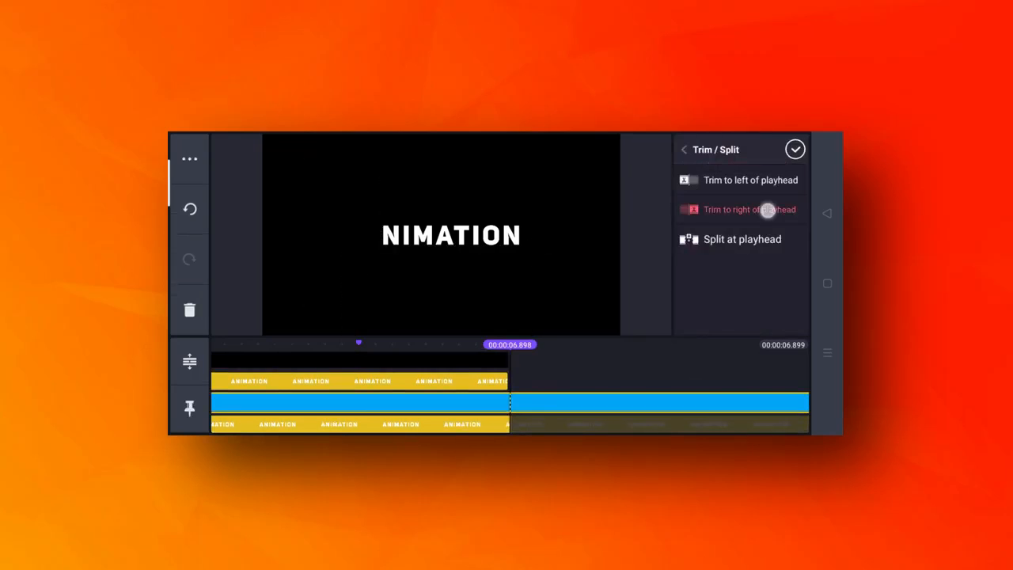
Trim the clips to the right of the playhead at 00:00:06.898.
left_click(741, 209)
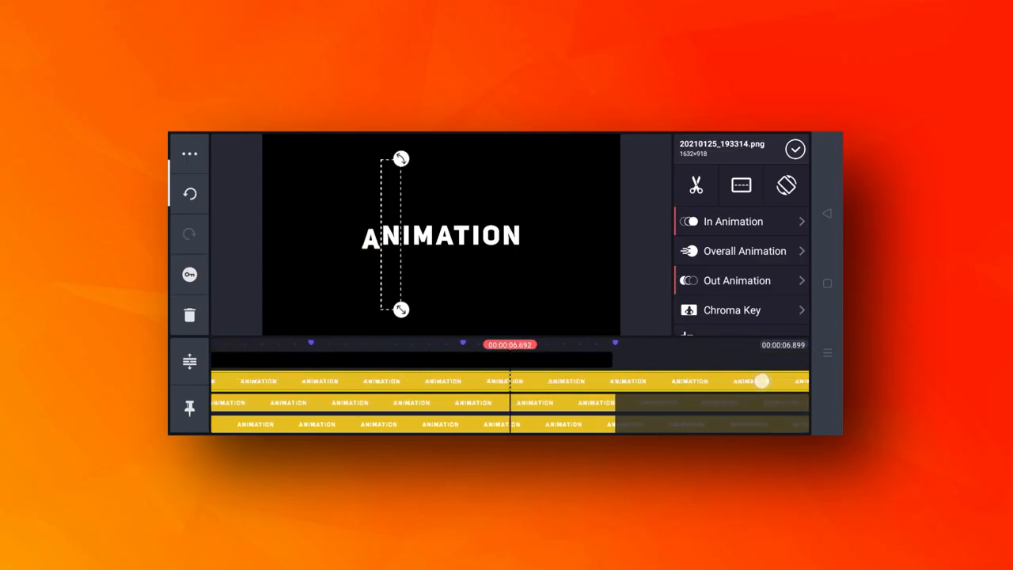
Trim one ANIMATION letter layer so it ends around 5.4 seconds.
left_click_drag(760, 381, 796, 379)
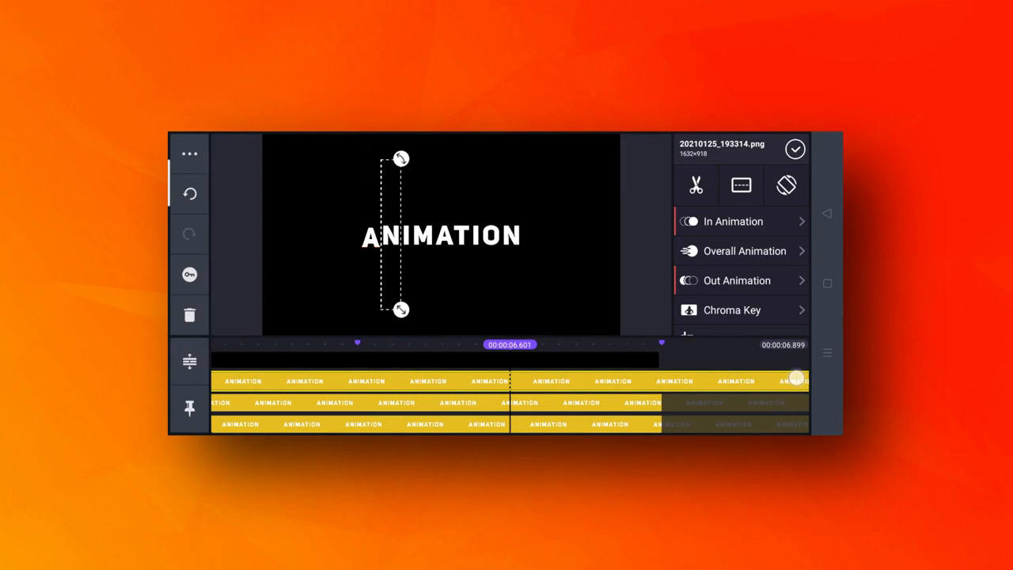
left_click(695, 185)
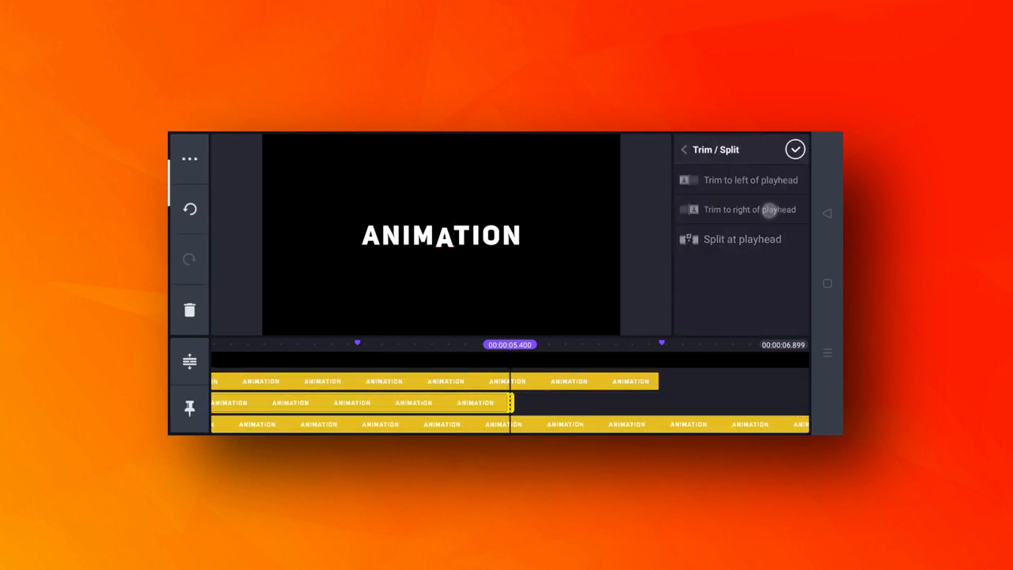
left_click(684, 150)
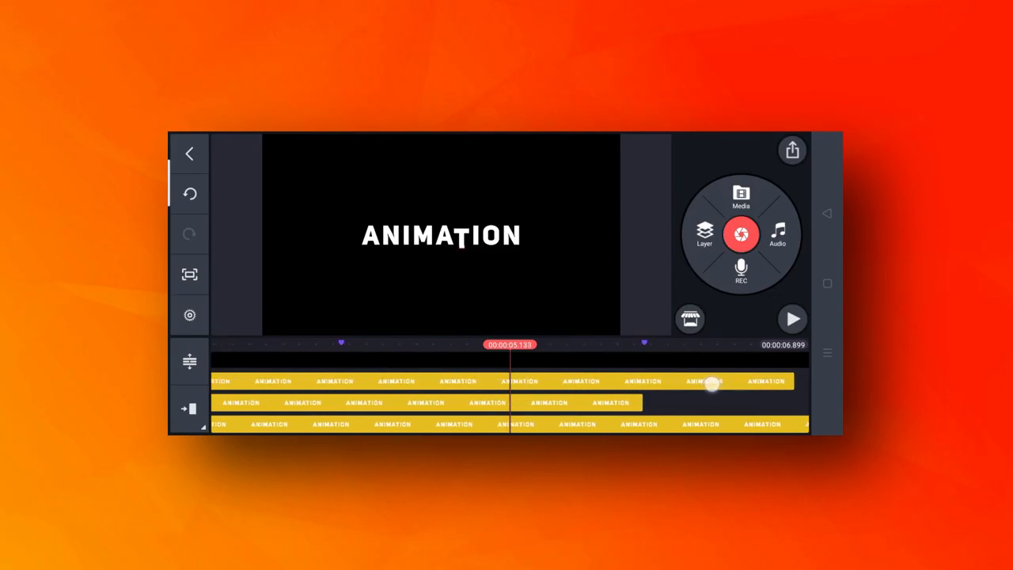